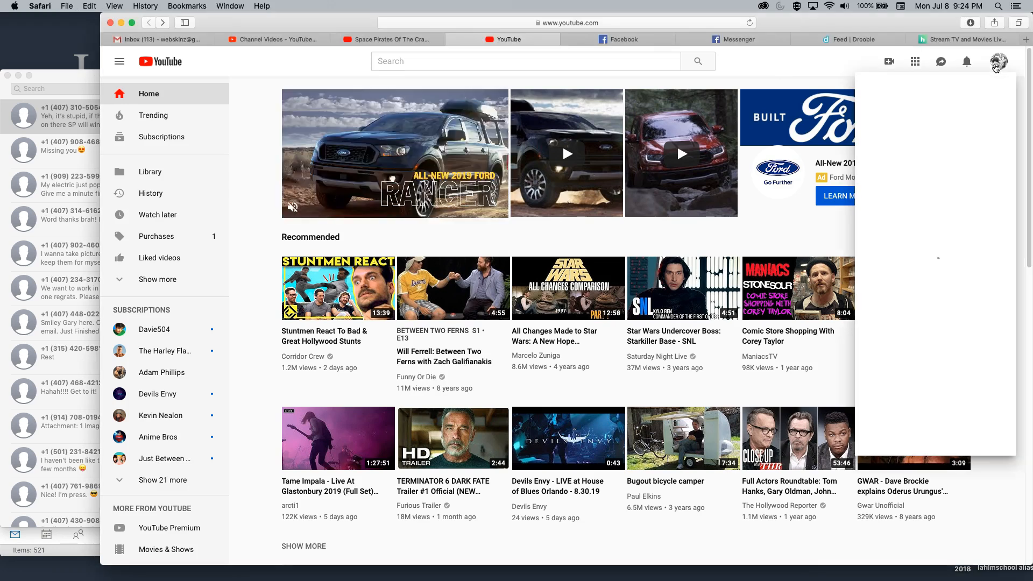
Show the list of signed-in accounts from the profile avatar's Switch account entry.
left_click(998, 61)
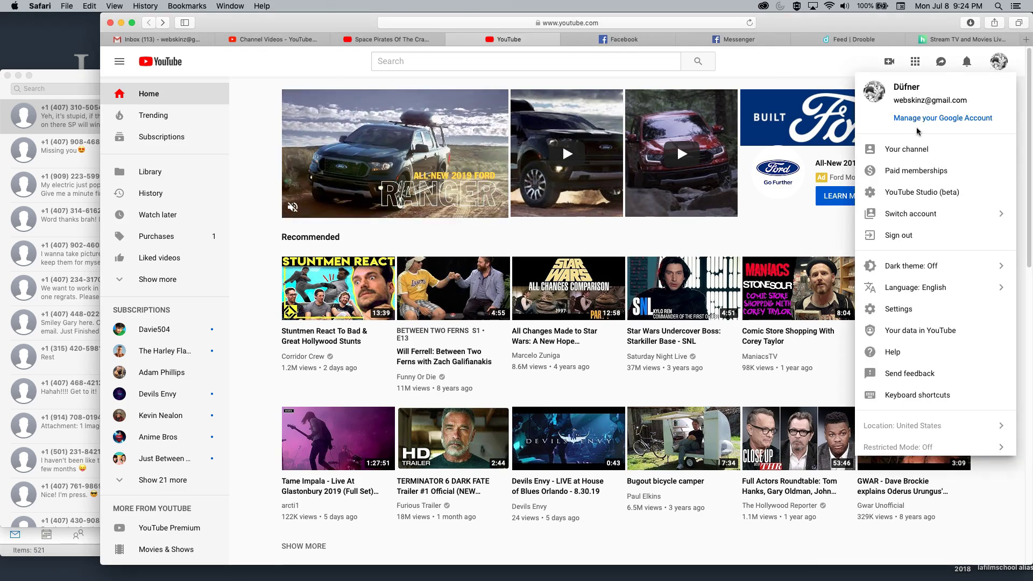
mouse_move(912, 213)
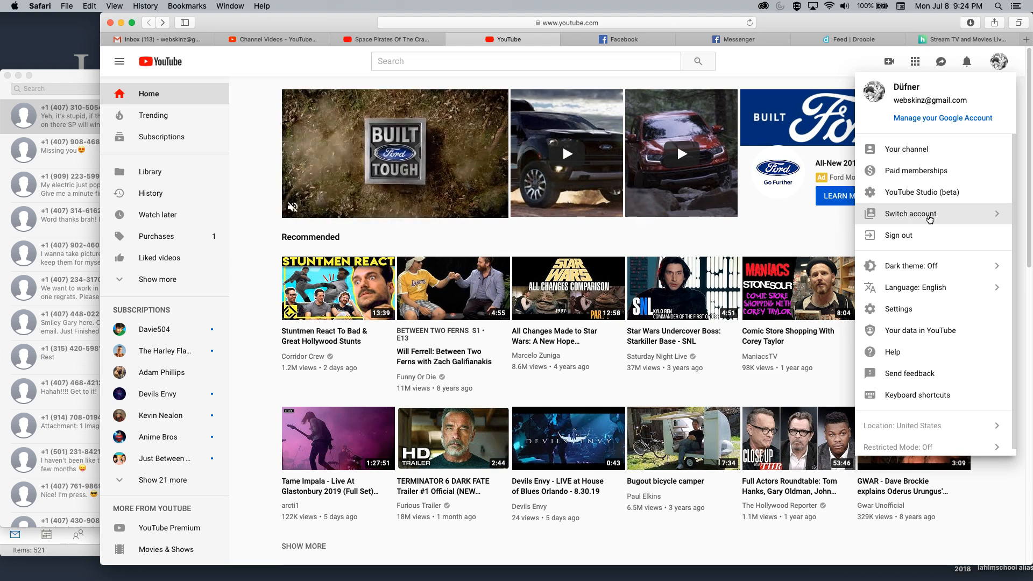
left_click(911, 213)
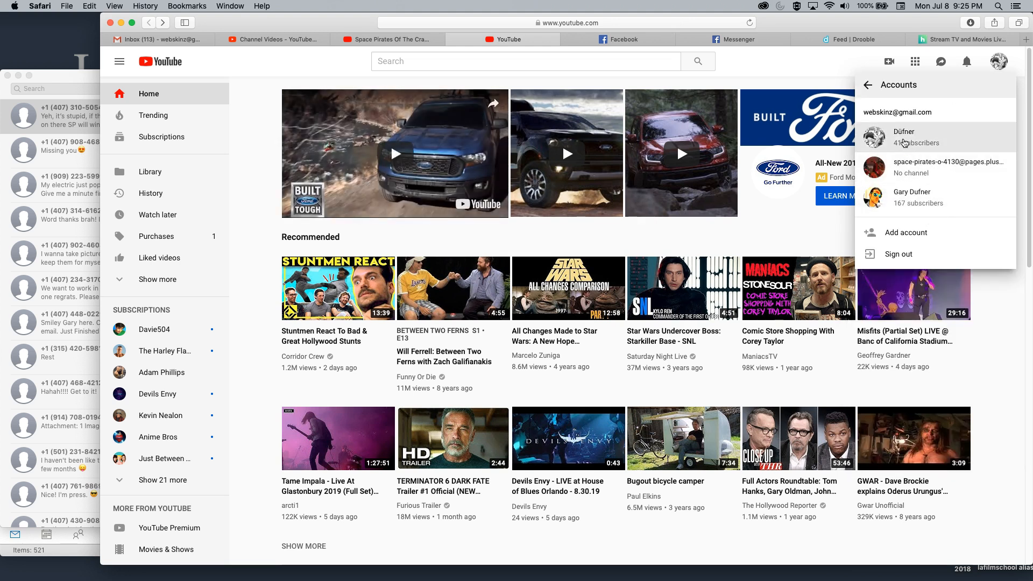
mouse_move(903, 169)
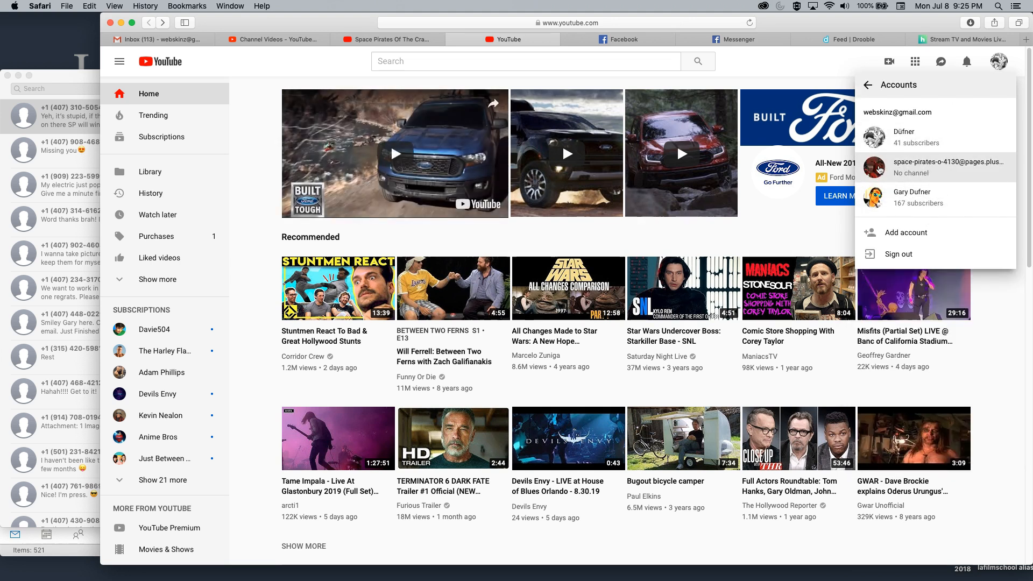
mouse_move(881, 64)
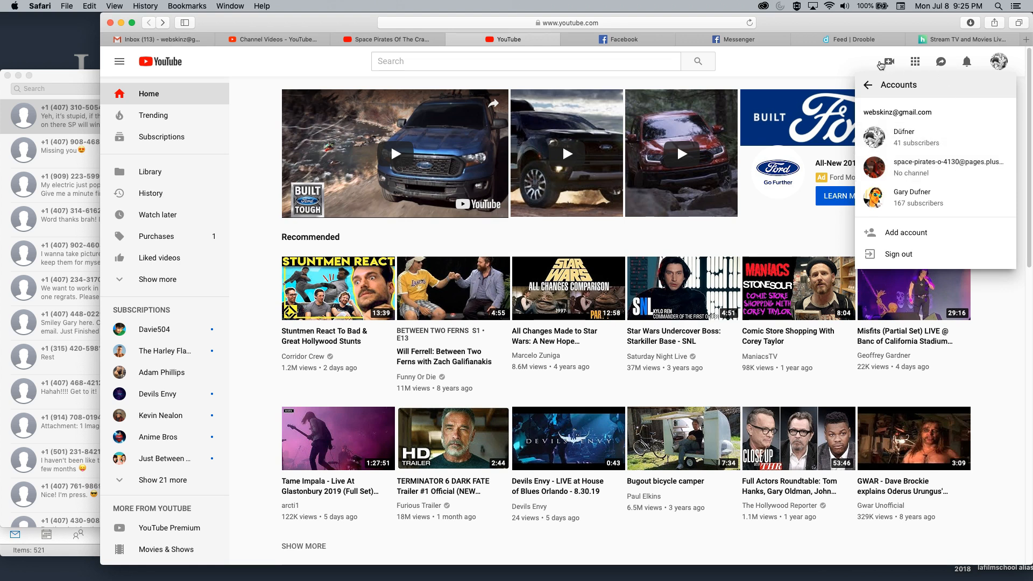
Switch to another listed channel account so the home feed reloads under it.
left_click(887, 61)
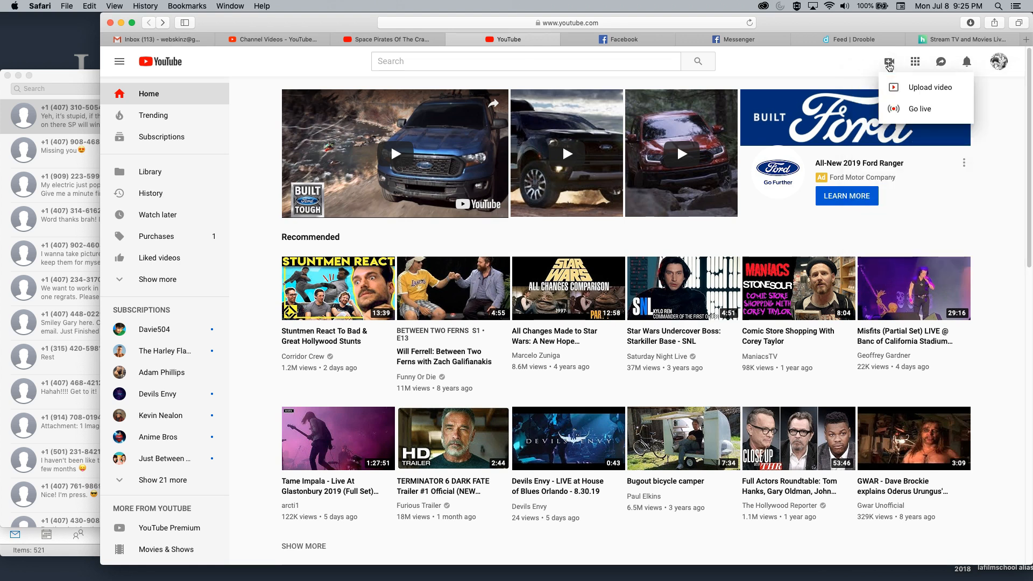
mouse_move(930, 87)
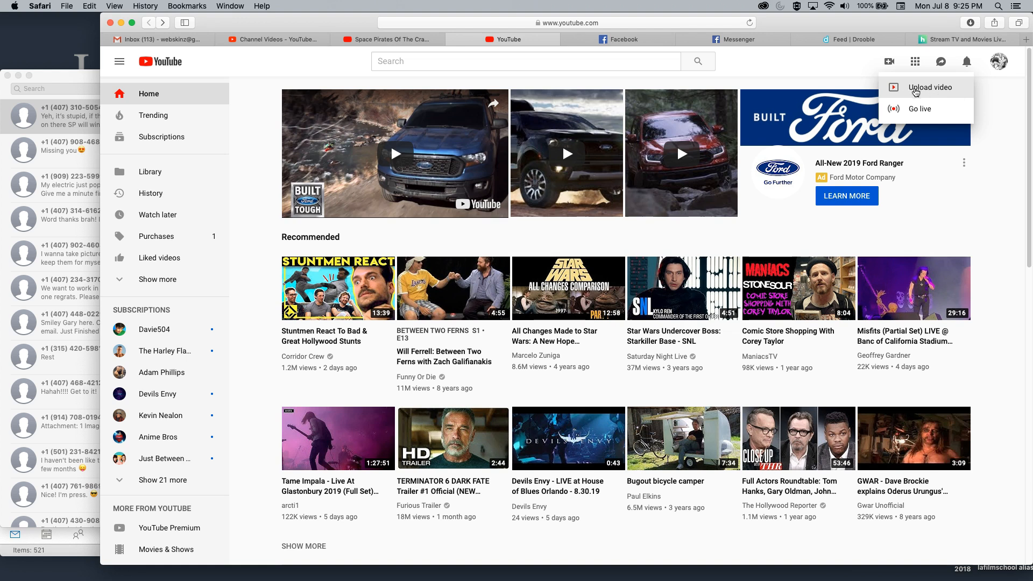
mouse_move(998, 69)
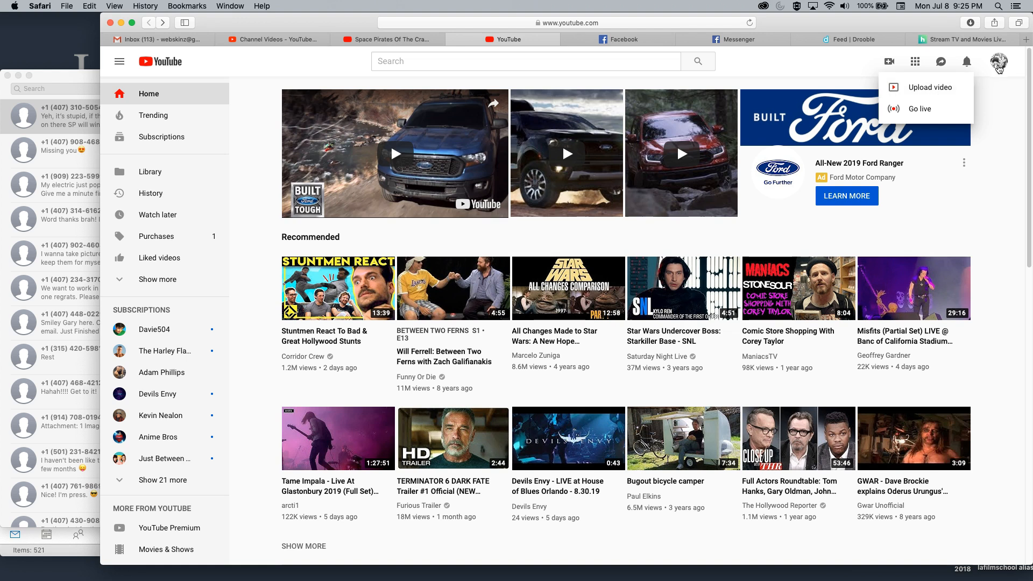
left_click(999, 61)
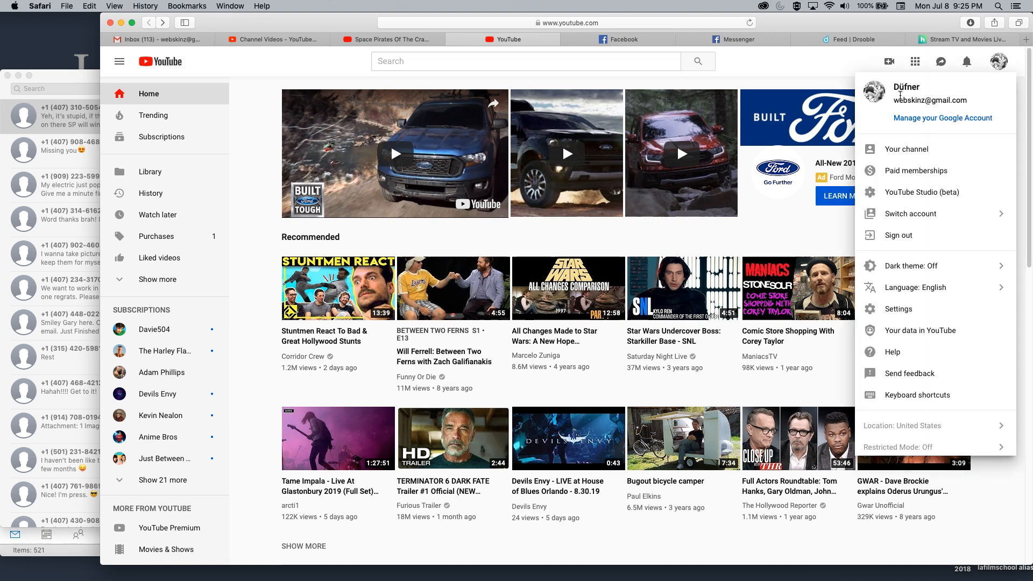
mouse_move(910, 213)
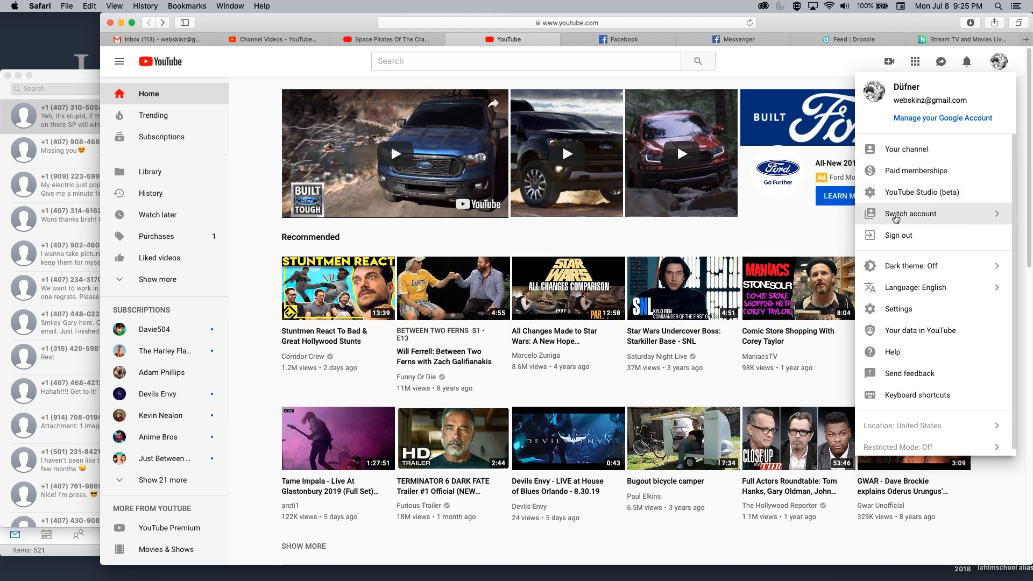
left_click(911, 213)
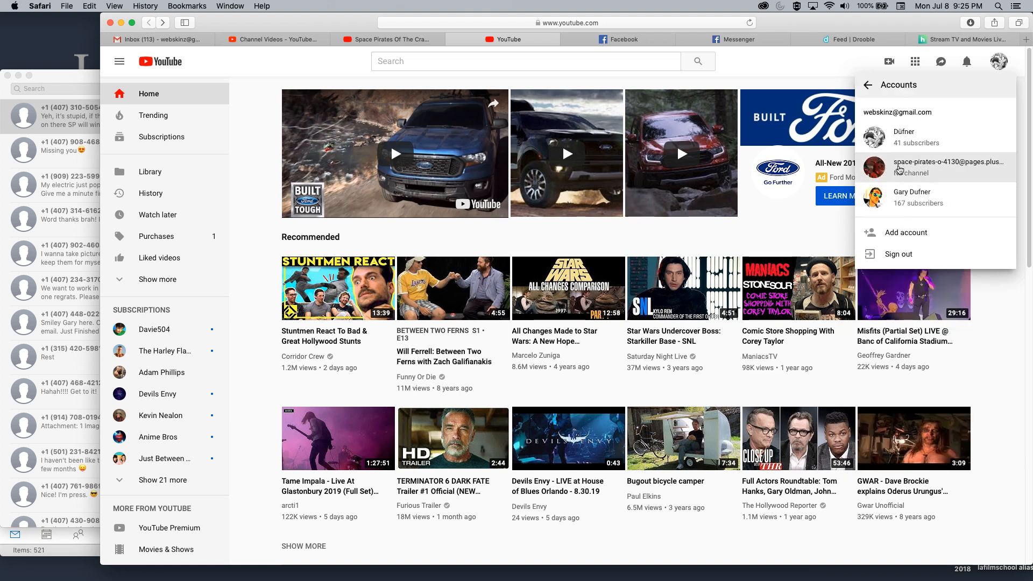
left_click(946, 167)
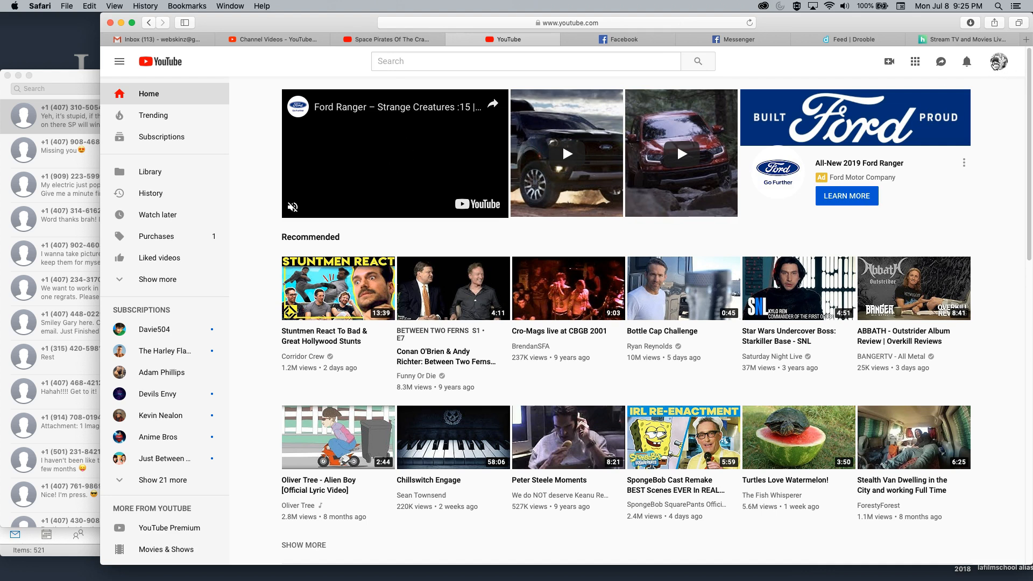
Go from the home feed to the YouTube Studio (beta) dashboard via the avatar menu.
left_click(999, 61)
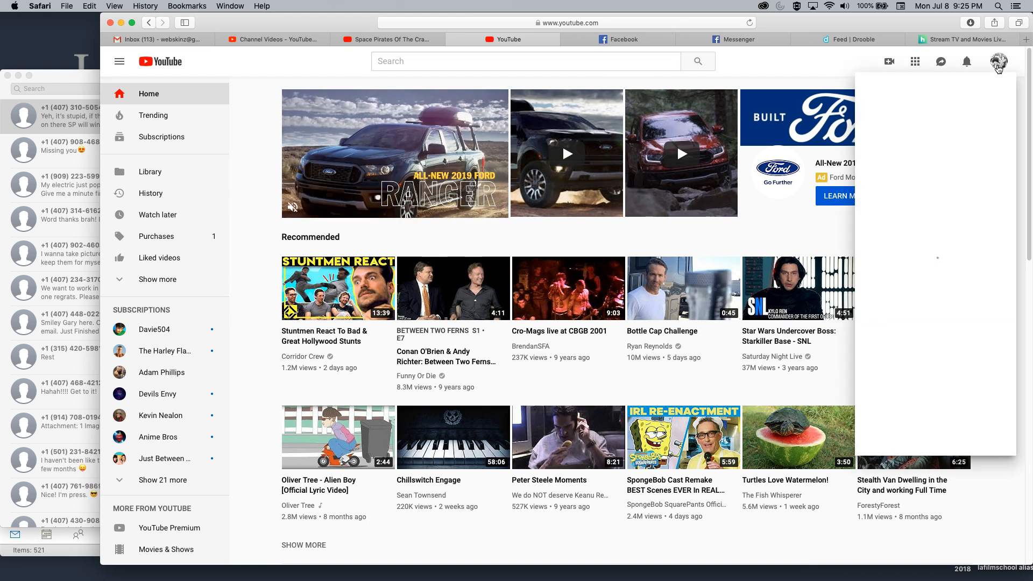
left_click(998, 61)
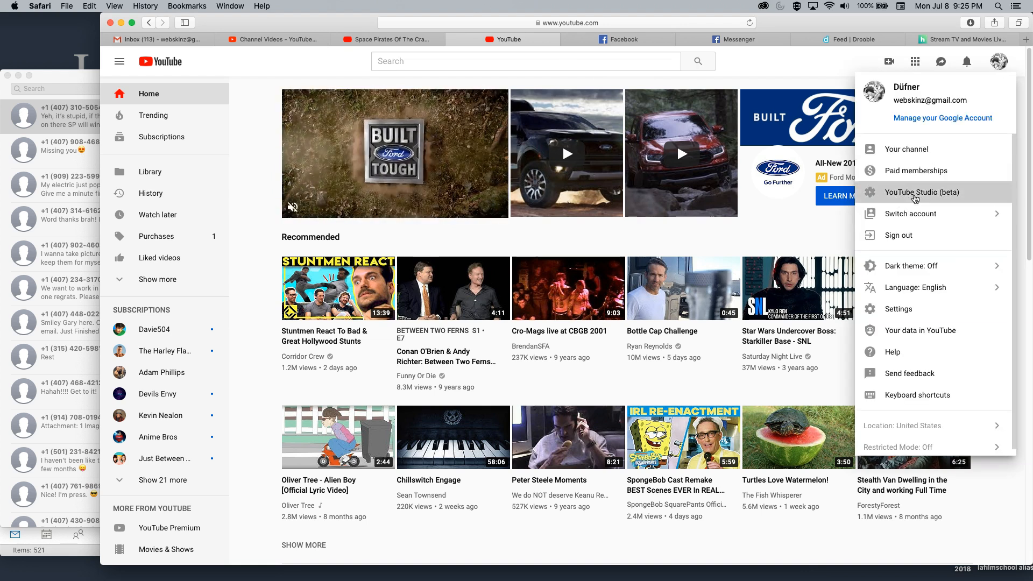
left_click(917, 191)
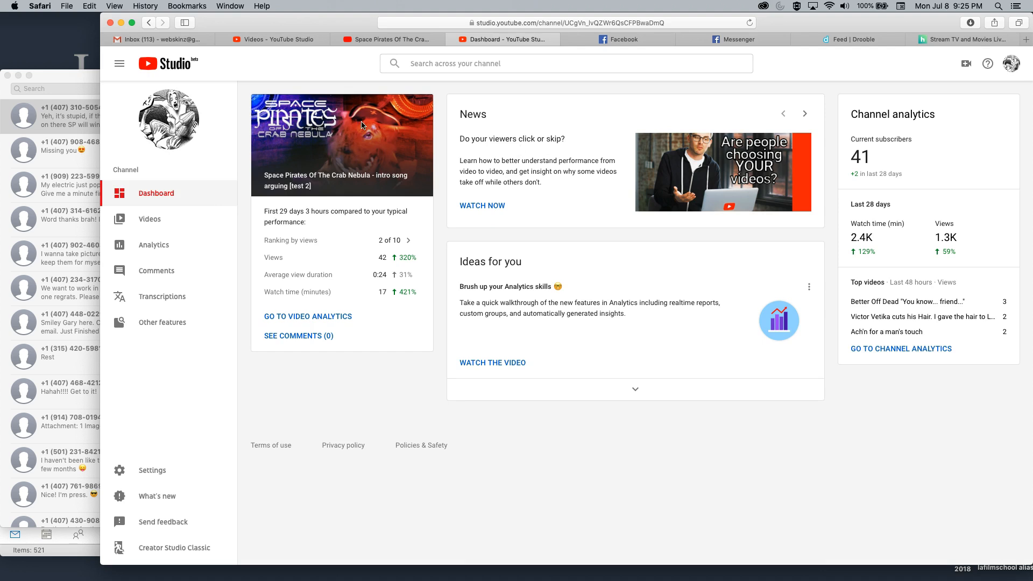
mouse_move(179, 222)
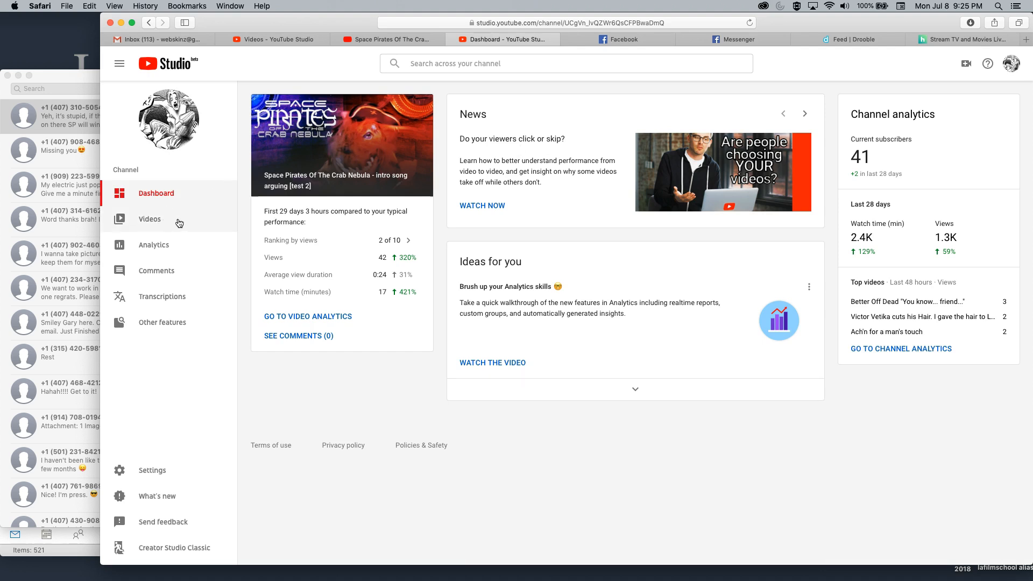
Show the Videos list in Studio with titles, visibility, dates and view counts.
left_click(149, 218)
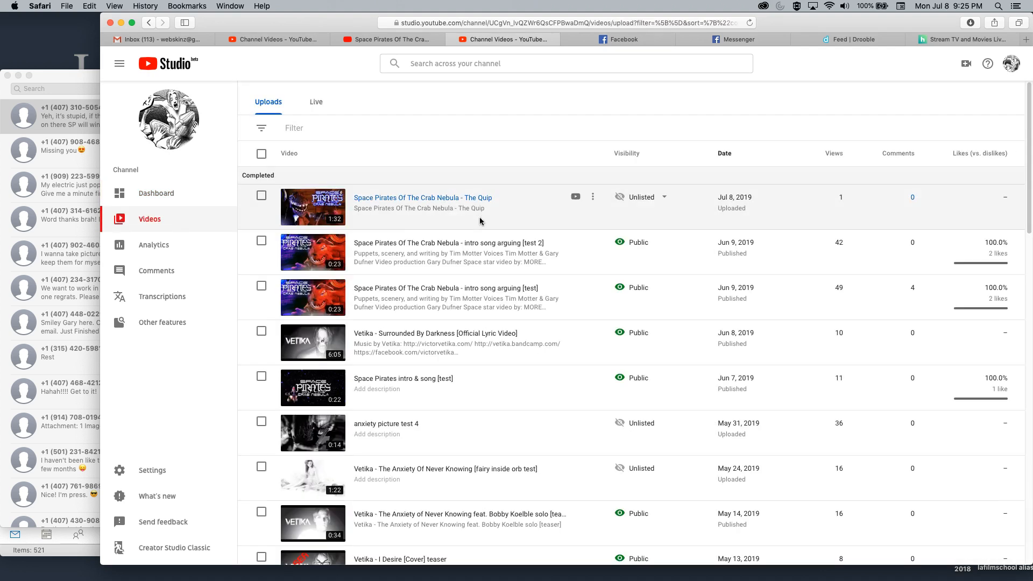
scroll("down", 3)
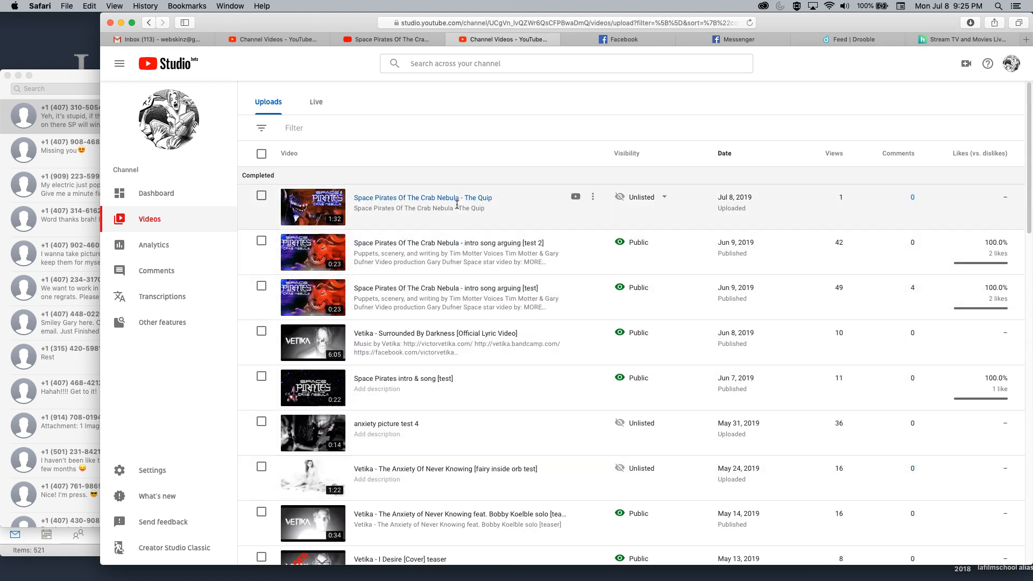
mouse_move(808, 73)
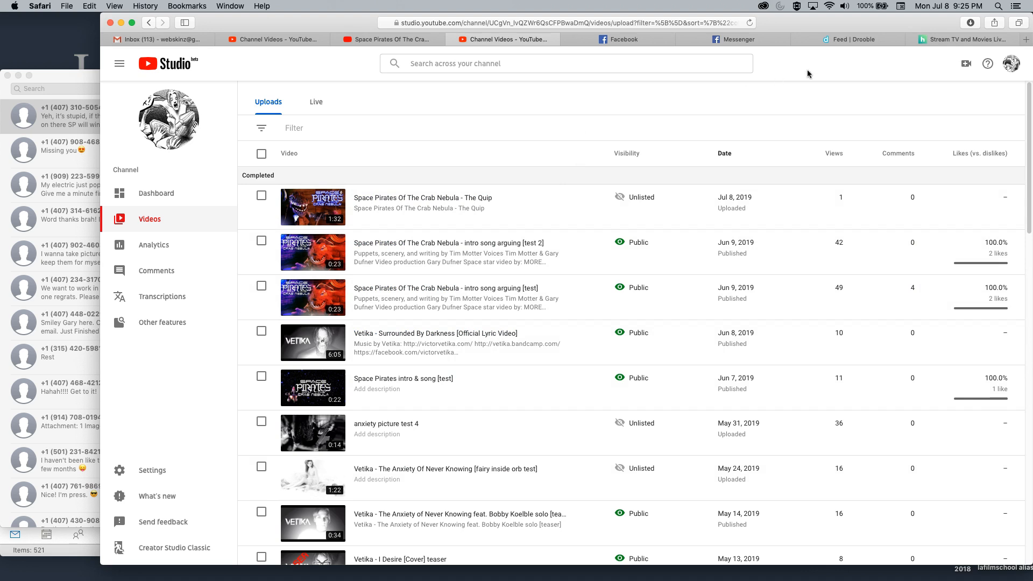
mouse_move(40, 545)
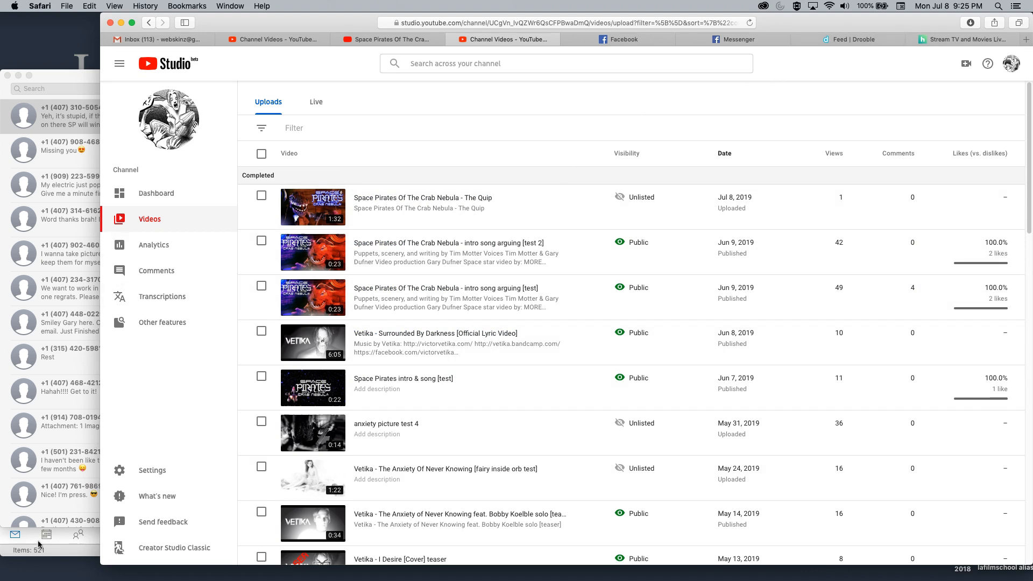